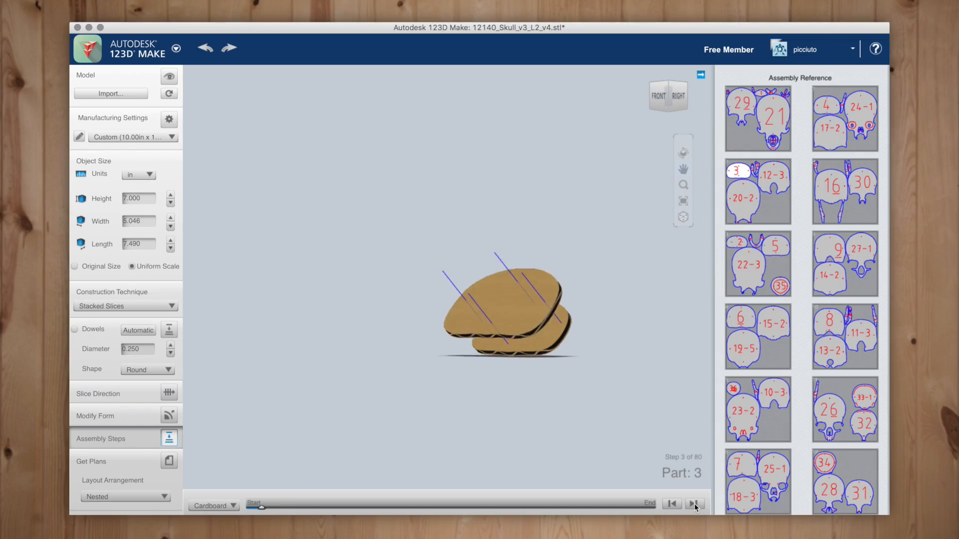
Step: Step the skull assembly forward to Step 32 of 80, Part 18-1, starting the jaw pieces
left_click(694, 504)
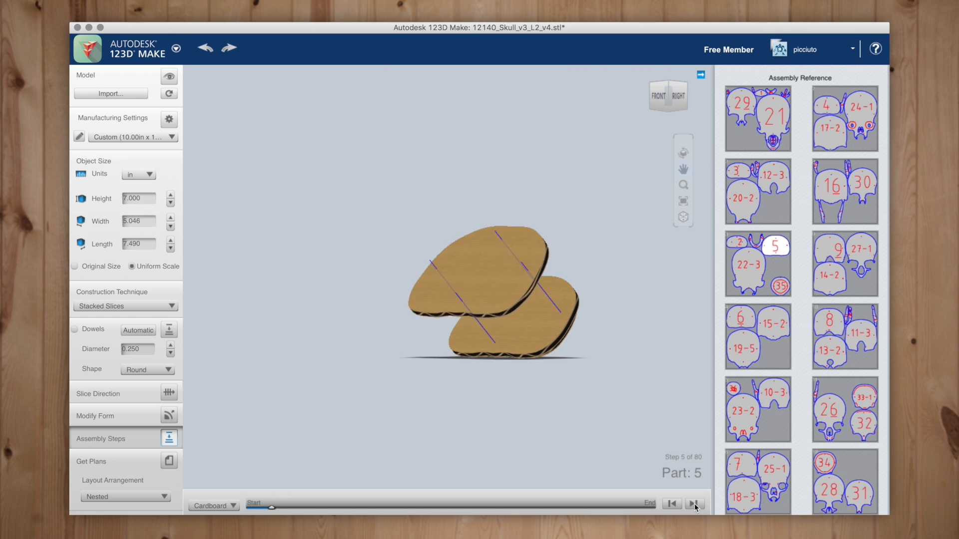
left_click(695, 503)
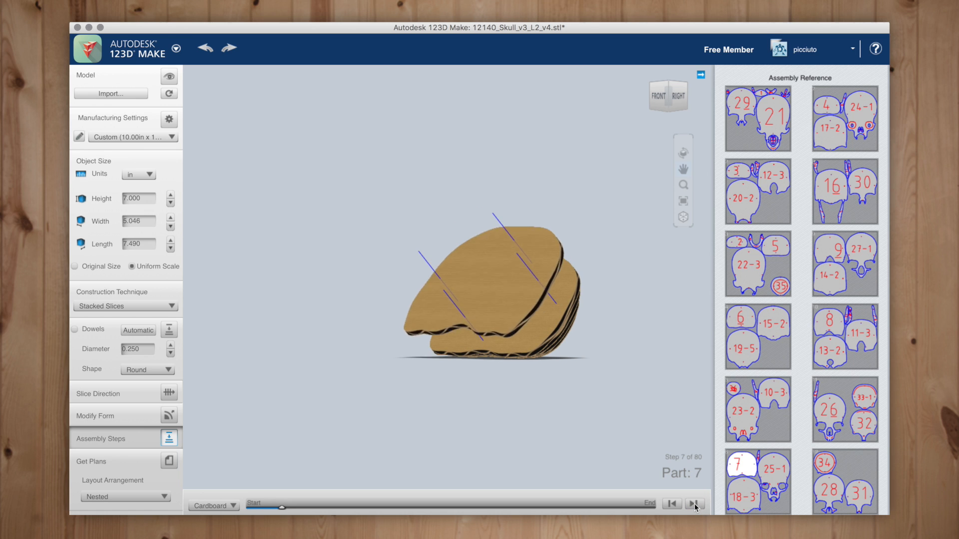
left_click(695, 504)
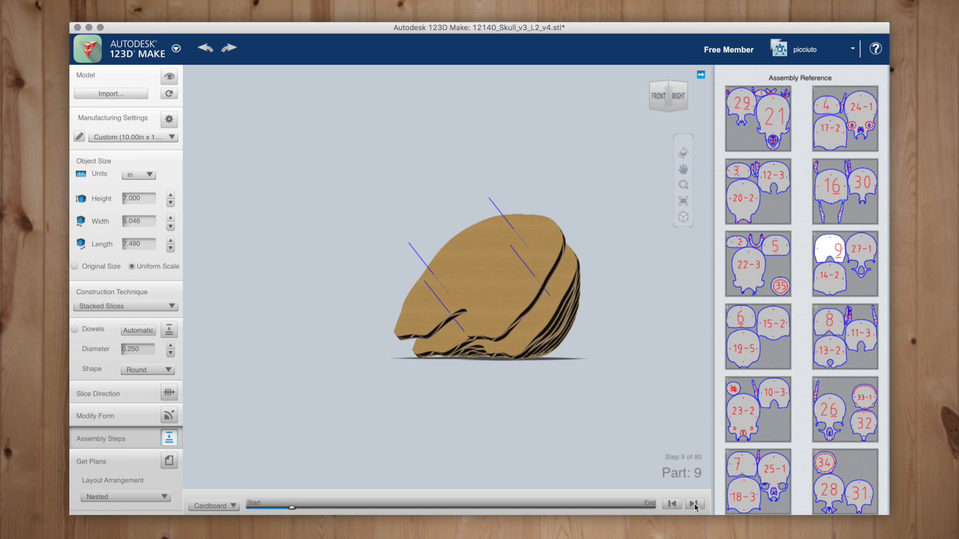
left_click(694, 504)
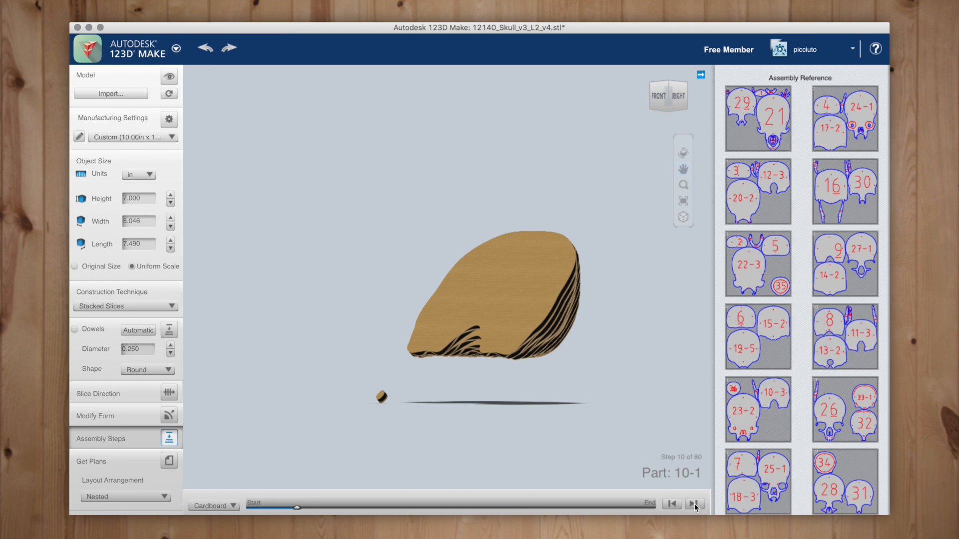
left_click(695, 503)
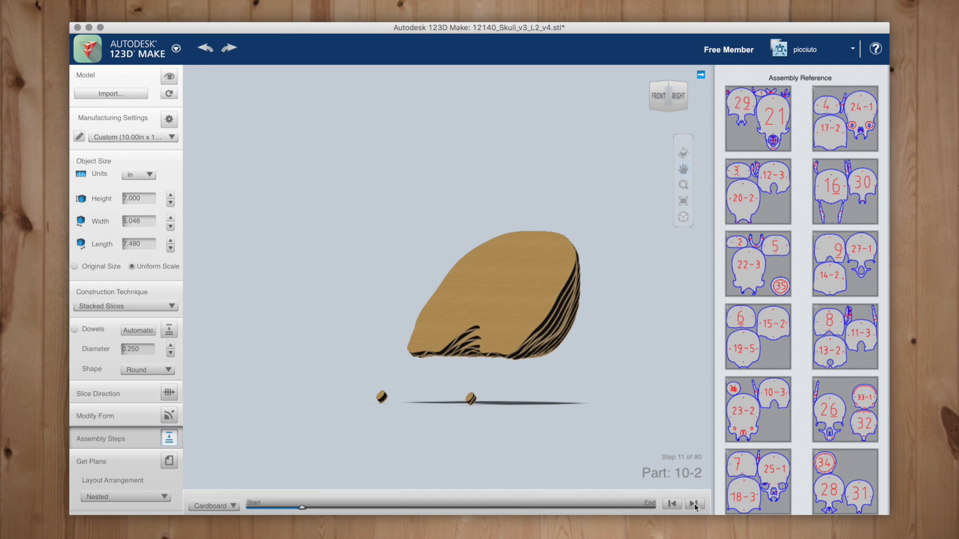
left_click(694, 504)
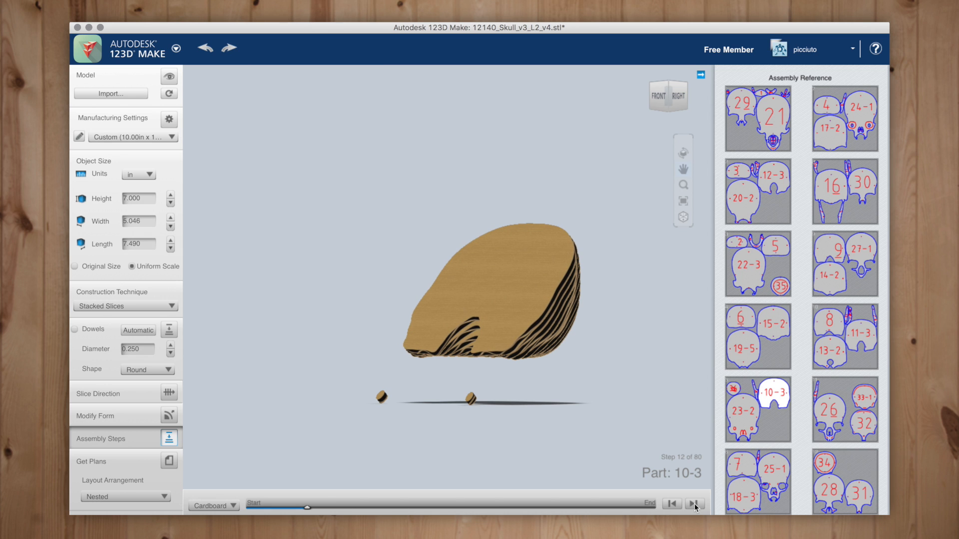
left_click(694, 503)
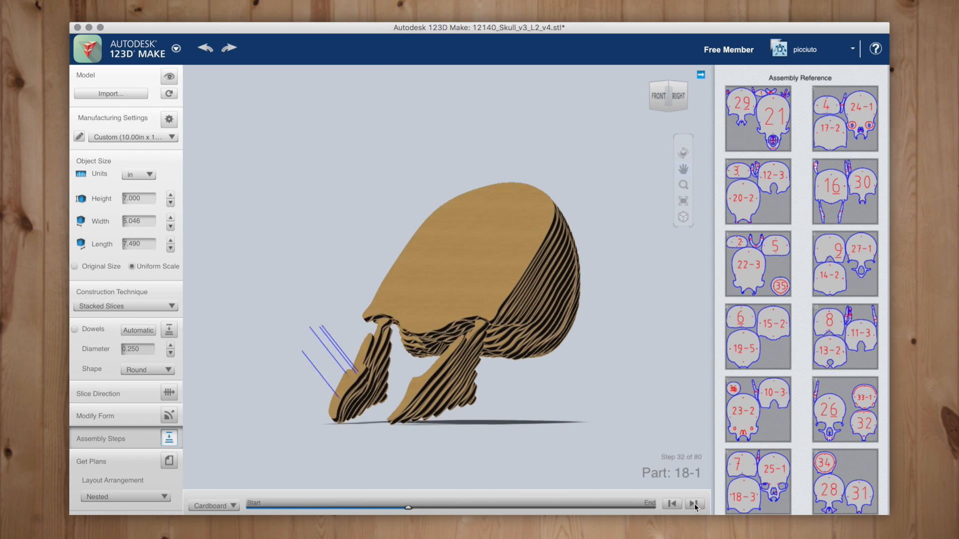
Step: Step through the remaining slices to Step 80 of 80, Part 37, the finished skull
left_click(694, 503)
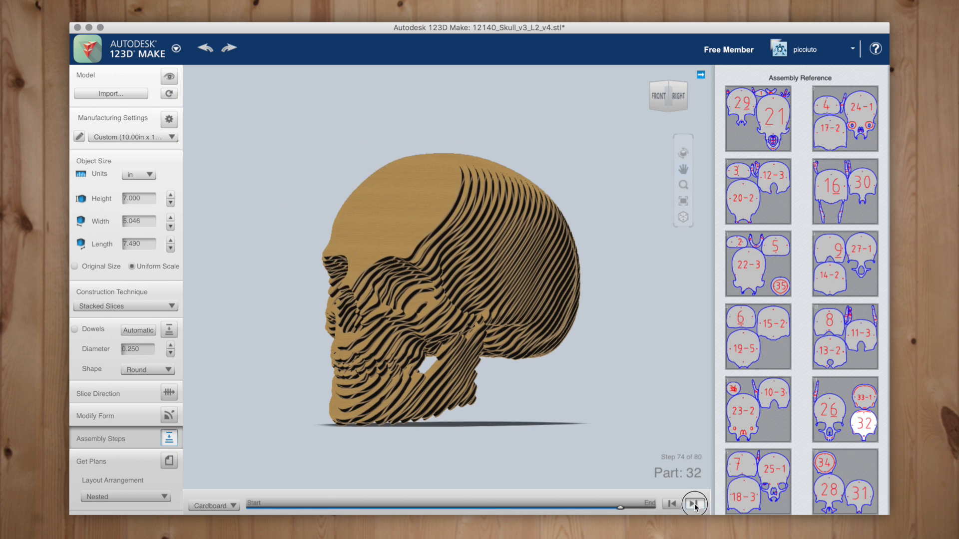
left_click(695, 504)
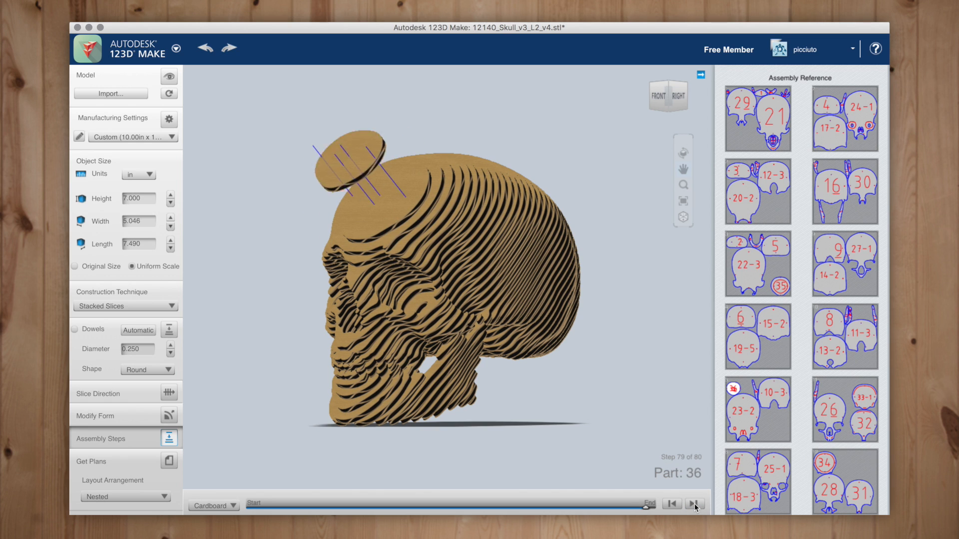
left_click(695, 503)
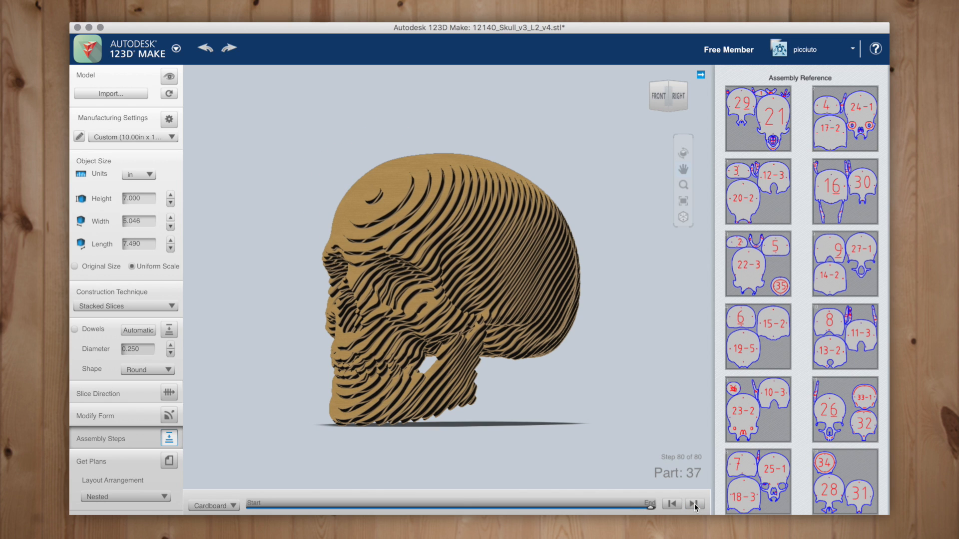